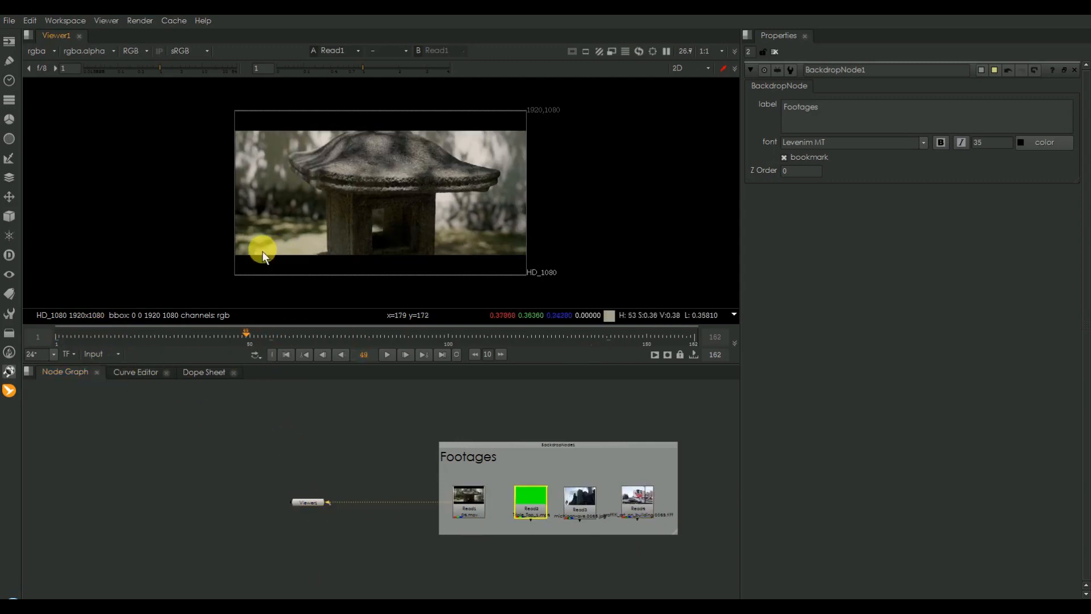
- View the lantern clip's red channel in the viewer, then return it to RGB
left_click(134, 50)
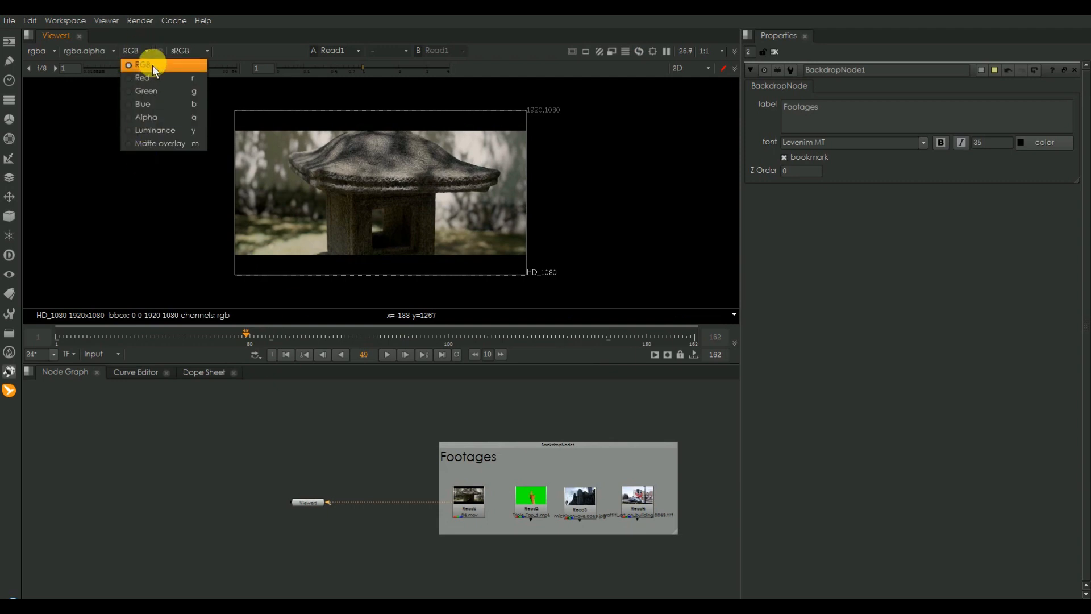
mouse_move(203, 117)
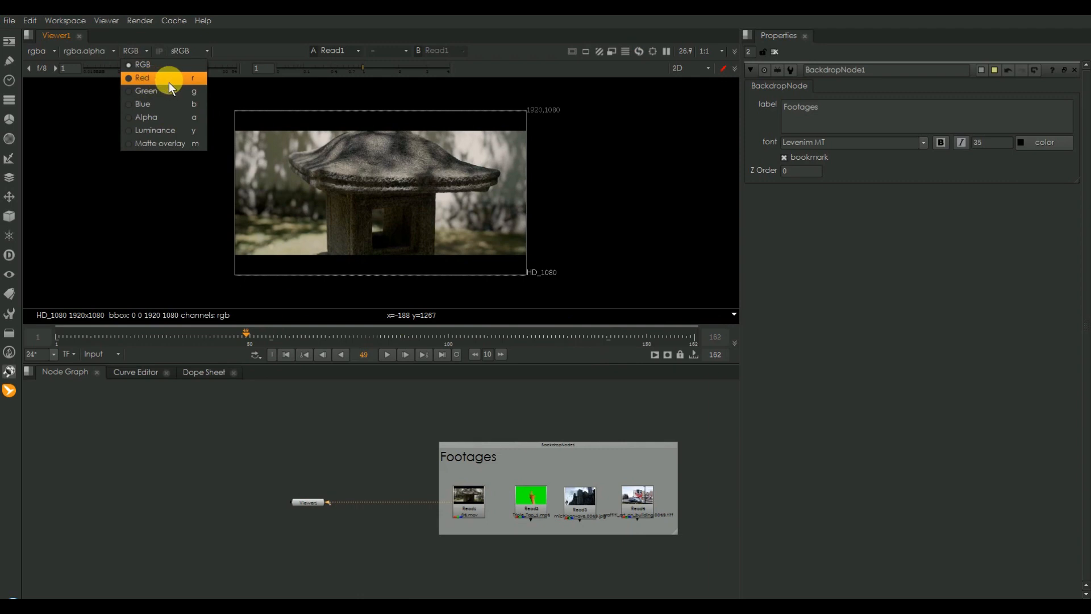
left_click(143, 77)
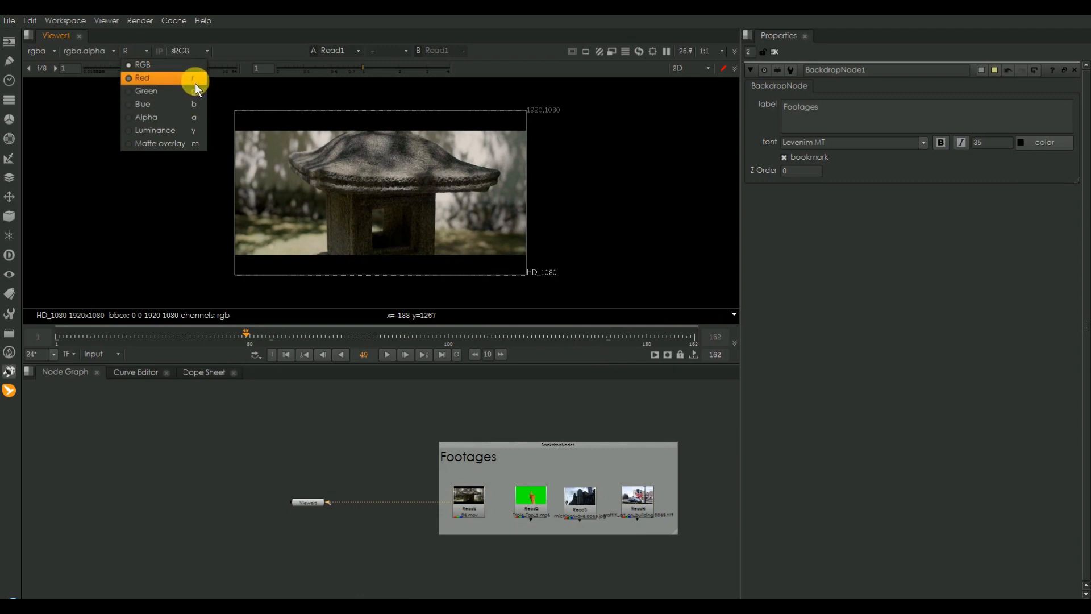
left_click(146, 91)
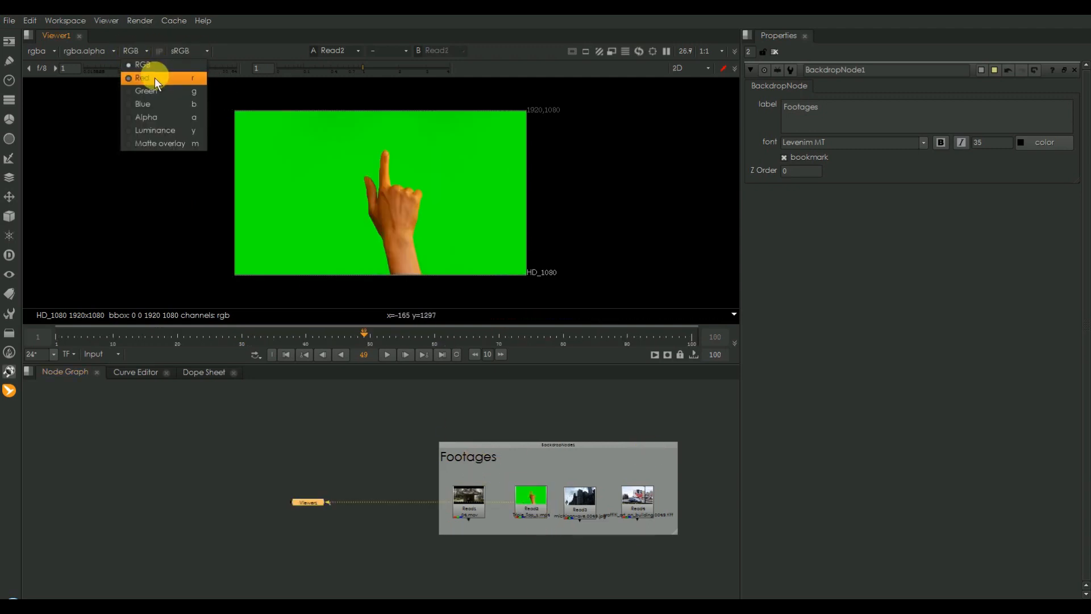
- Cycle the hand clip through its red, green and blue channels, then back to RGB
left_click(142, 77)
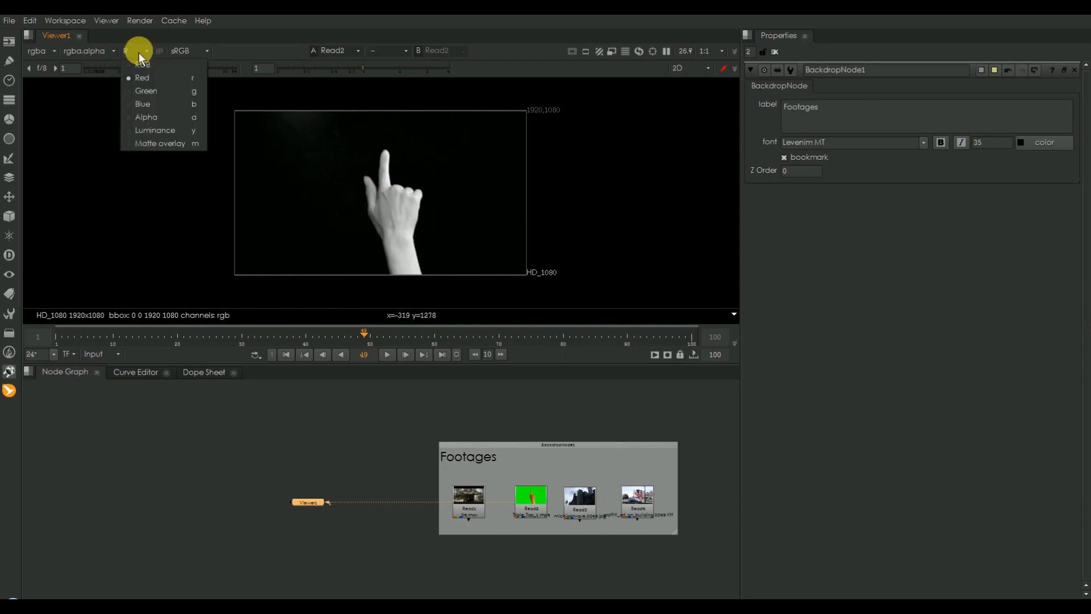
left_click(147, 103)
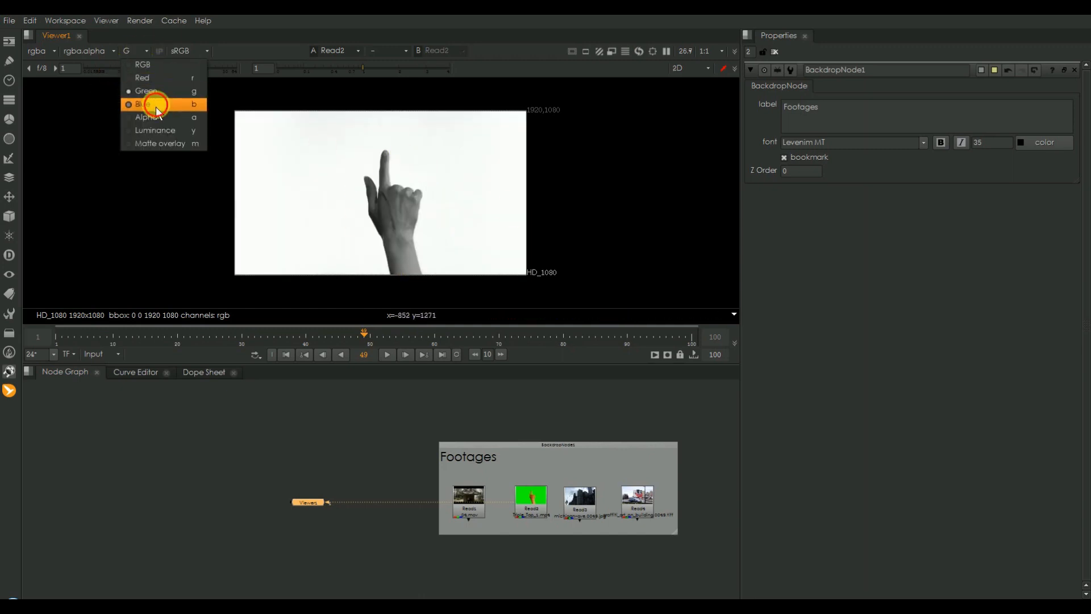
left_click(155, 104)
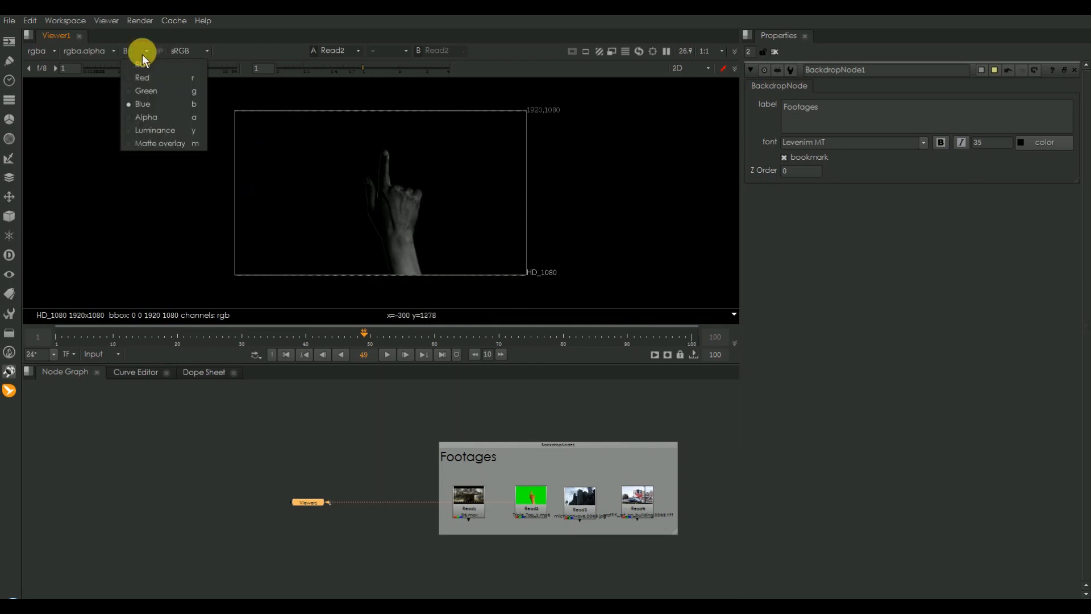
left_click(145, 91)
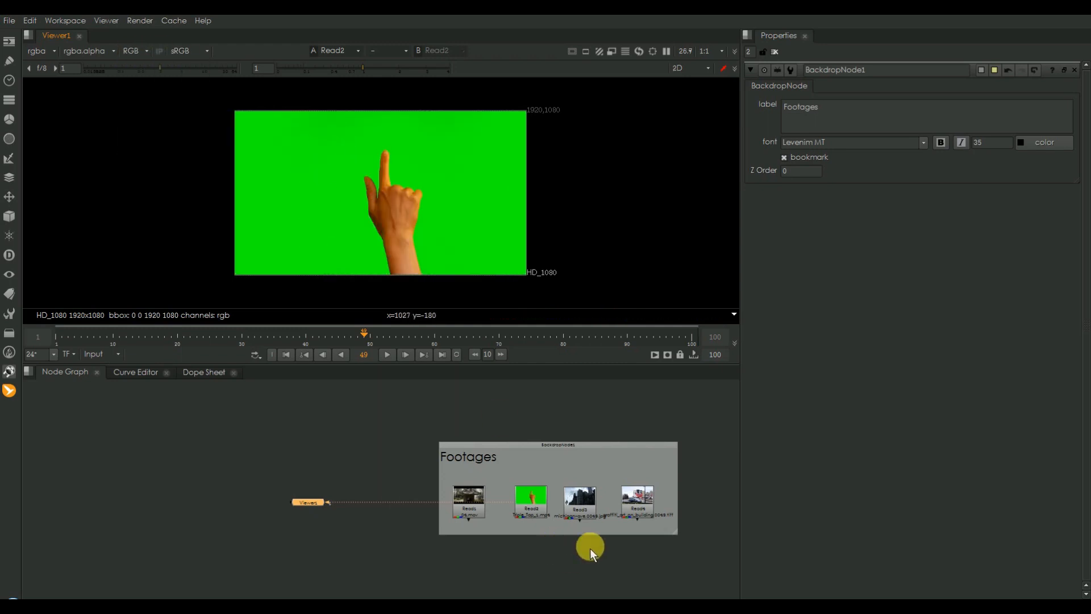
- View the city clip's red channel in the viewer
left_click(132, 51)
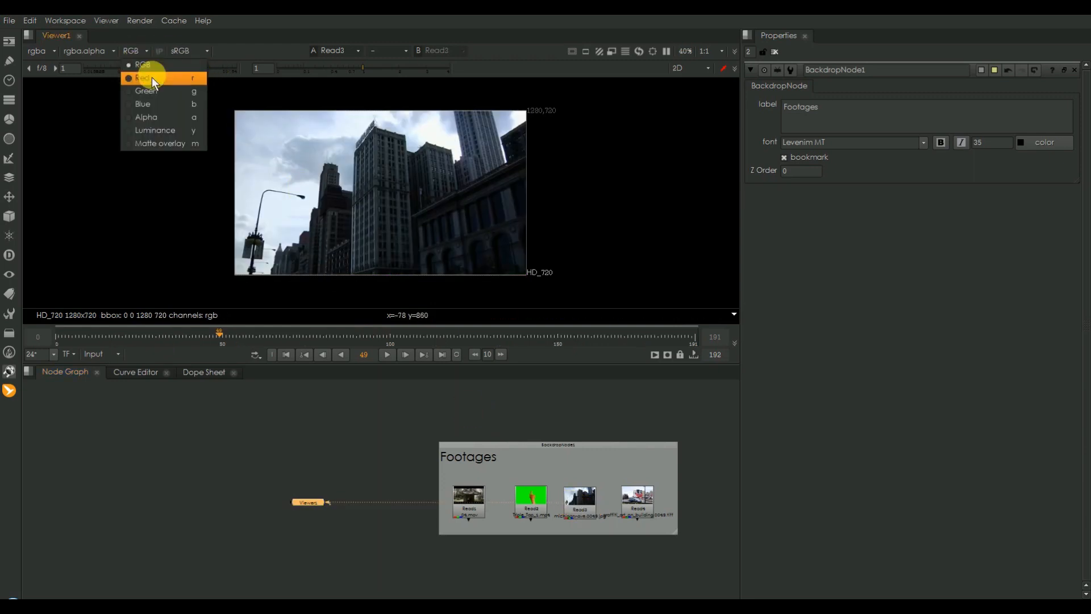
left_click(141, 79)
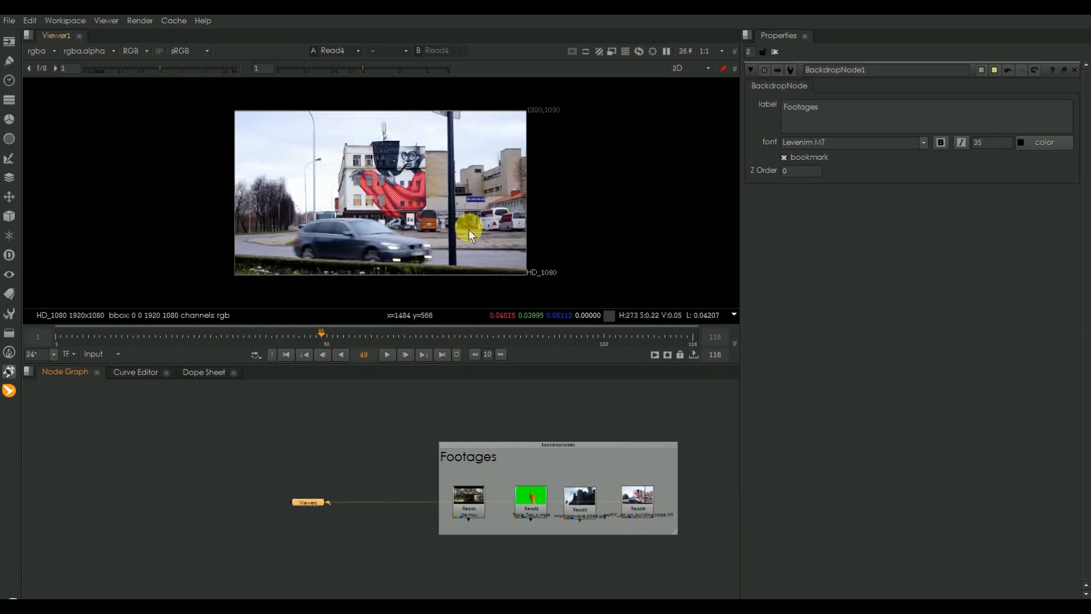
- Cycle the street-mural clip through red, green and blue, then back to full colour
left_click(132, 50)
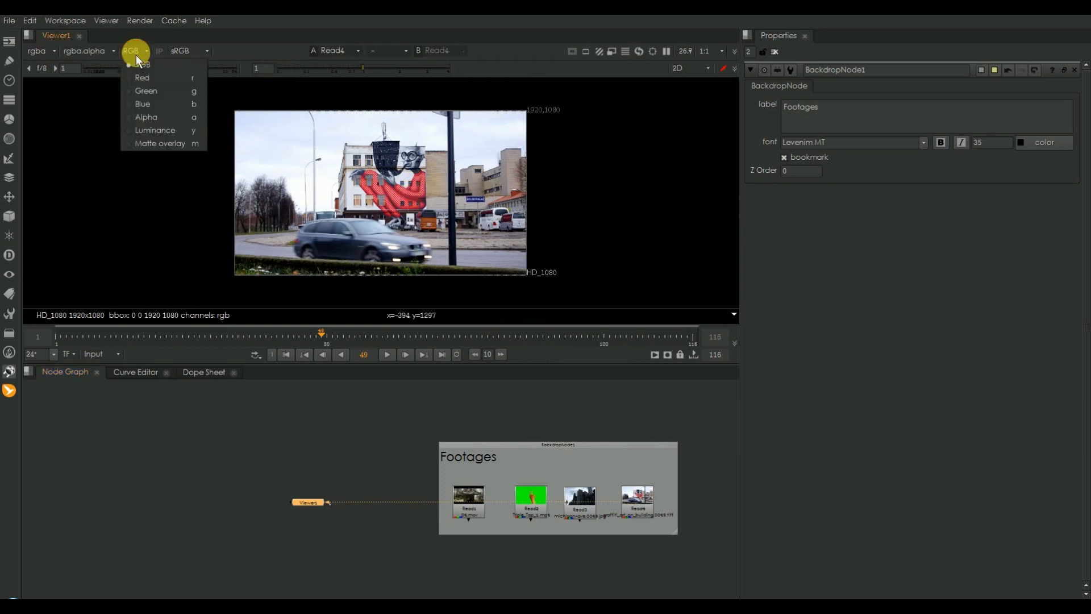
left_click(142, 77)
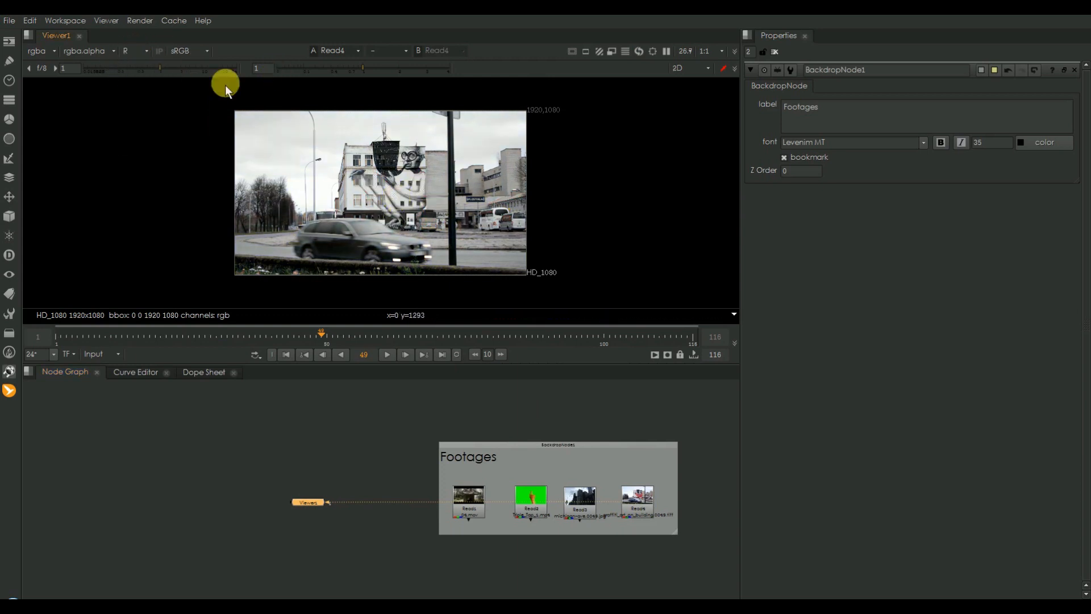
left_click(132, 52)
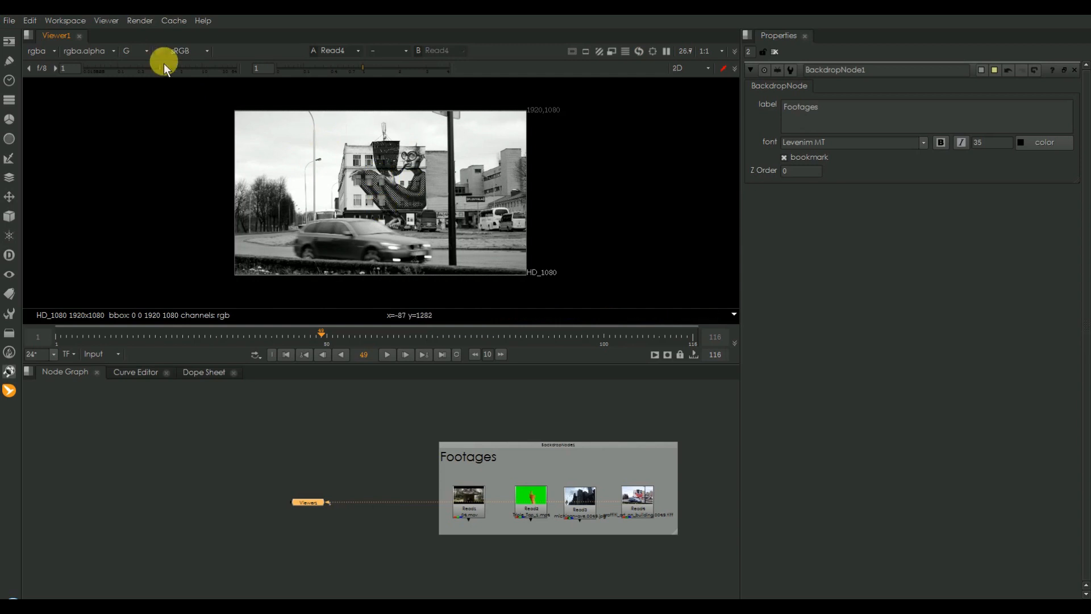
left_click(132, 51)
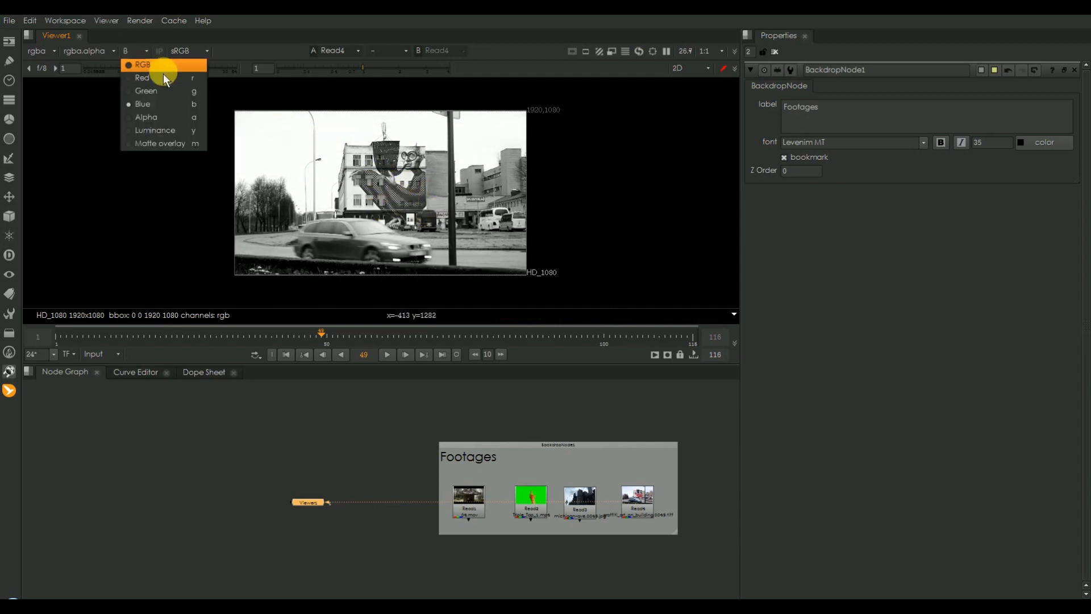
left_click(141, 65)
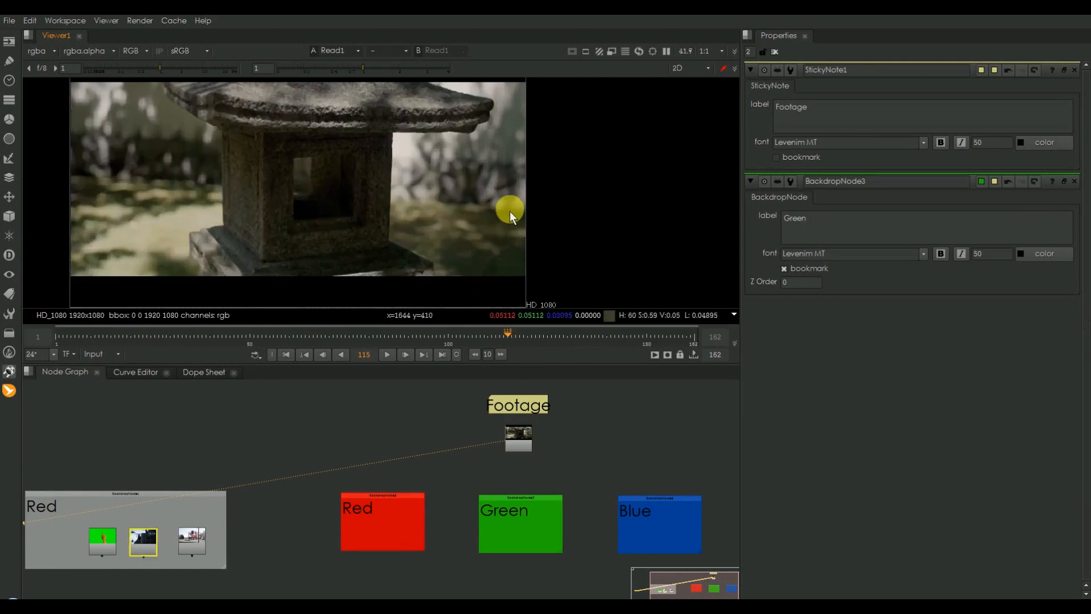
- Scrub the lantern clip to frame 1, view one channel in greyscale, then return to RGB
left_click_drag(508, 341, 125, 341)
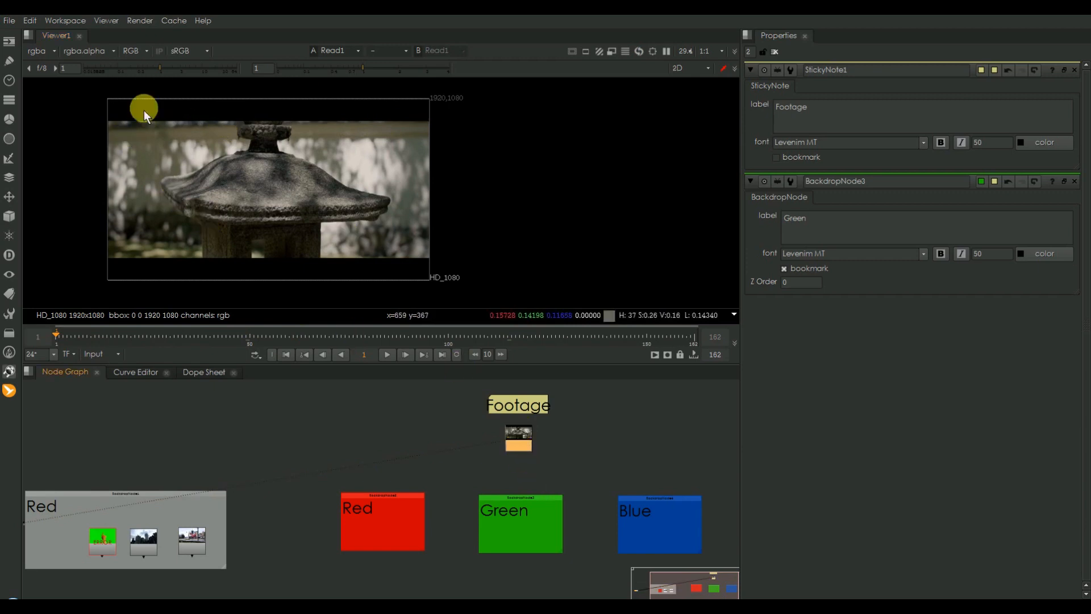
left_click(129, 50)
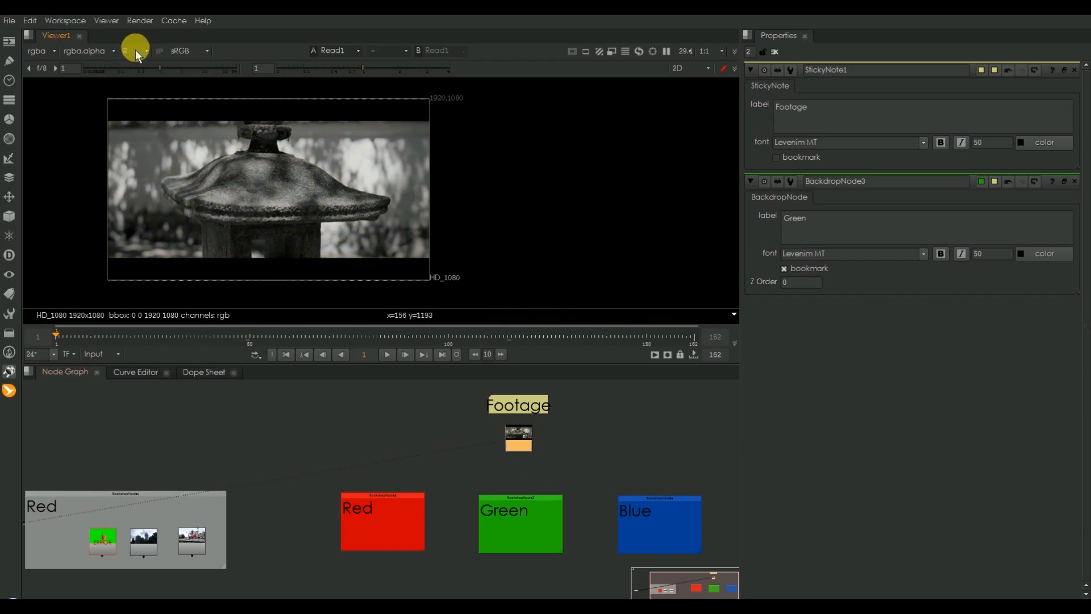
left_click(137, 51)
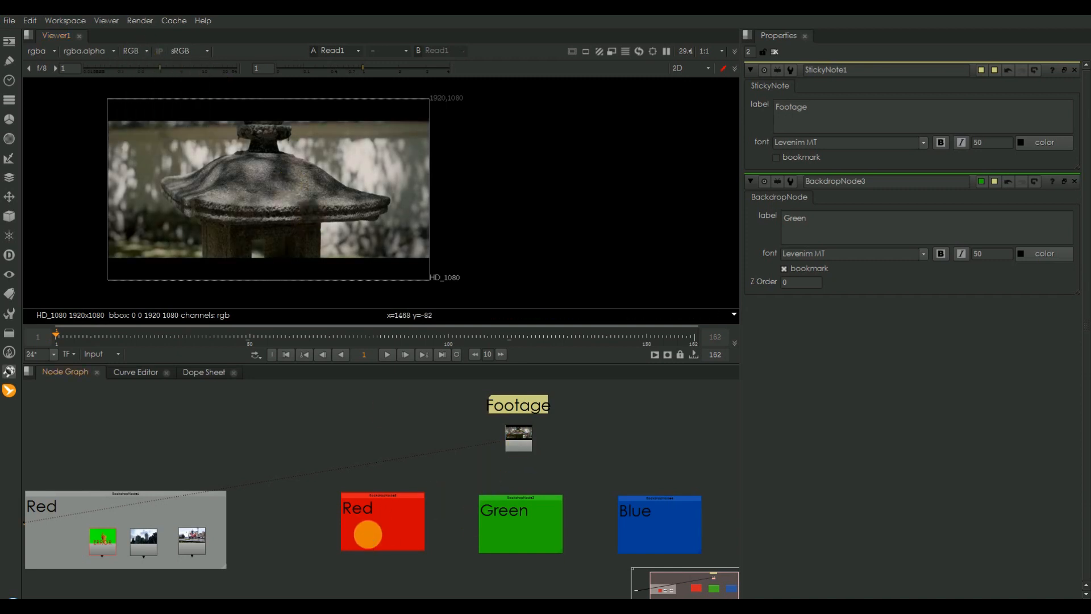
- Place a Shuffle in the Red backdrop fed by the lantern clip, outputting red to all channels
left_click(382, 526)
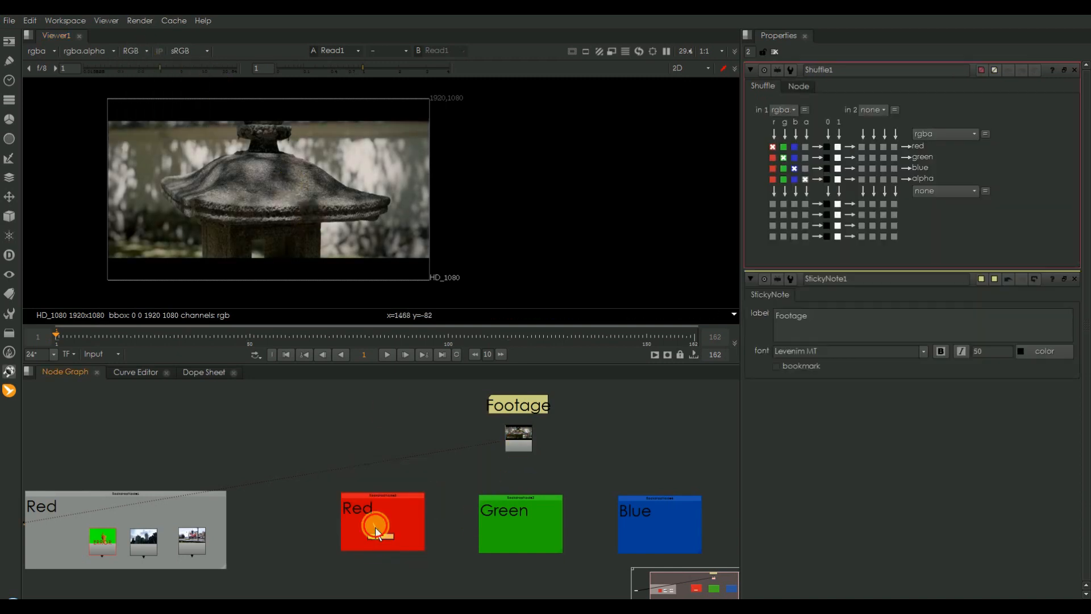
left_click_drag(518, 439, 382, 532)
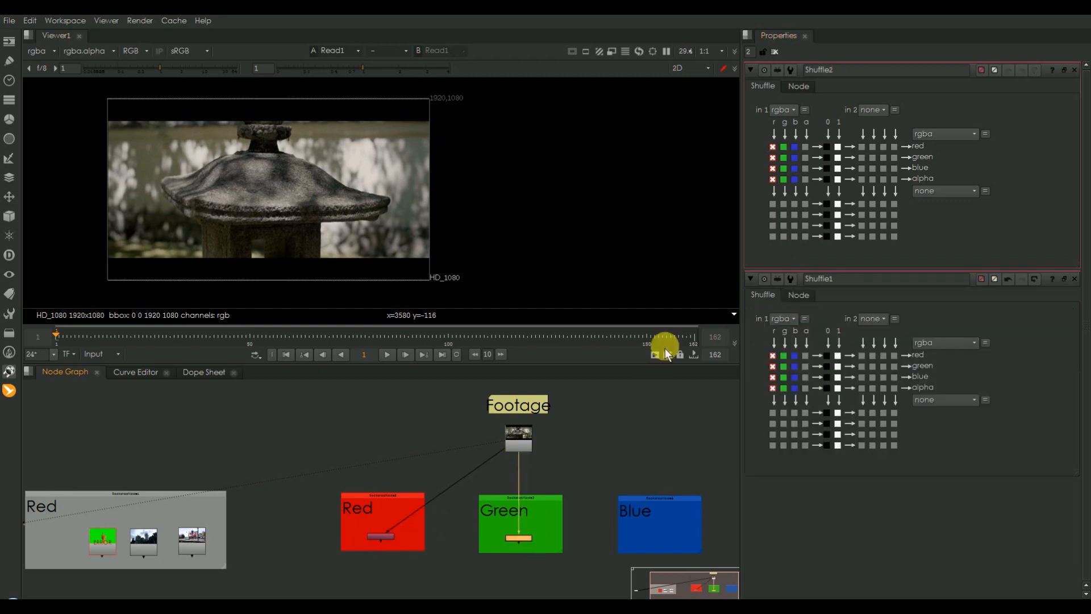
left_click(785, 156)
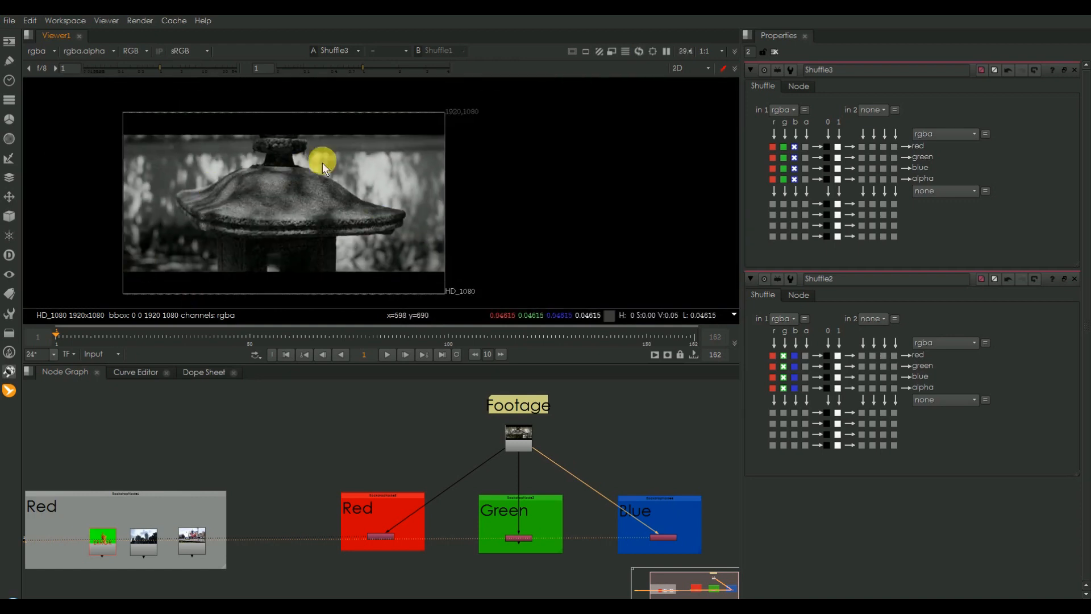
mouse_move(379, 173)
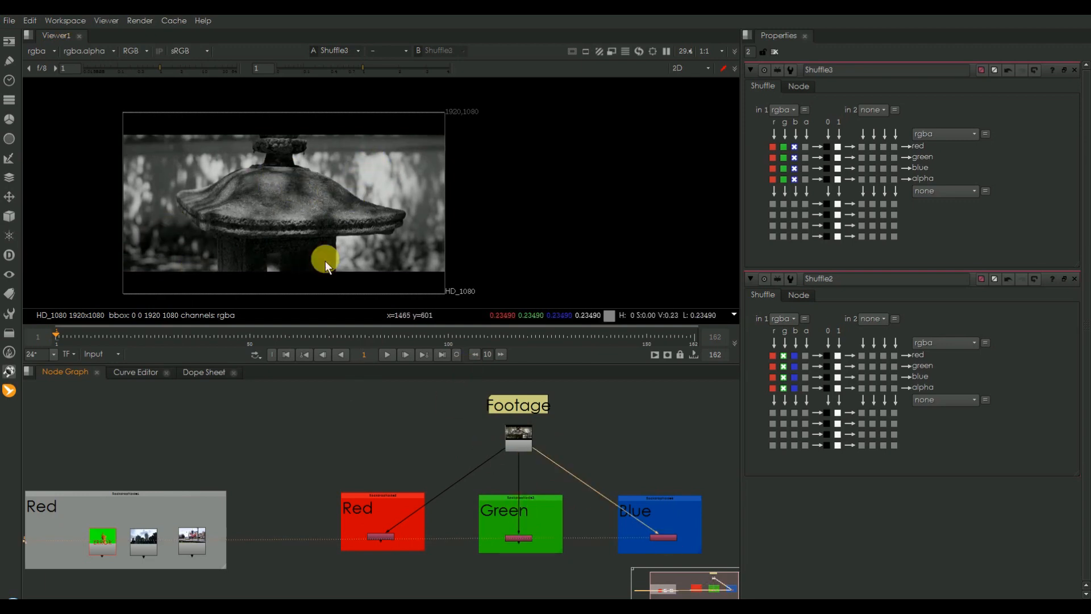
- Add a Multiply under the red Shuffle and wire the shuffle into it
type("mu")
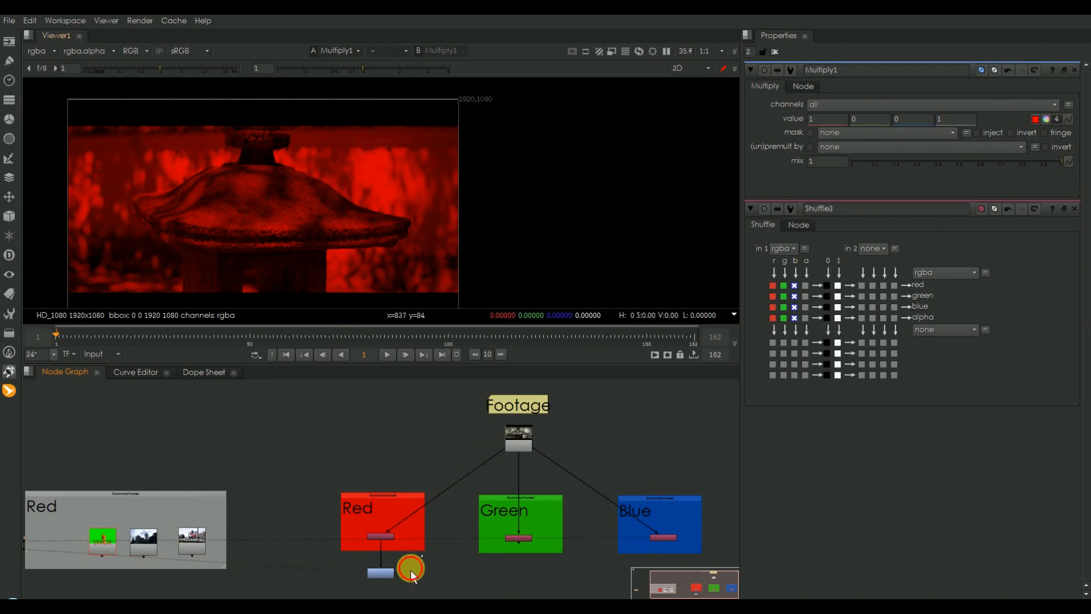
left_click_drag(410, 567, 523, 576)
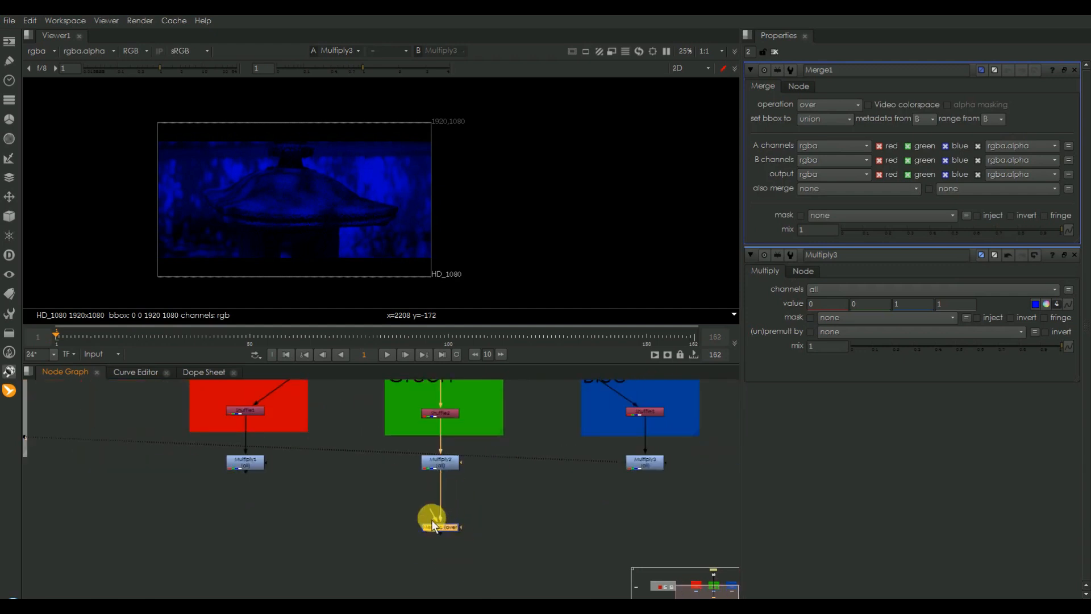
- Wire the Multiply branches into Merge1 and set its operation to screen
left_click_drag(432, 518, 649, 459)
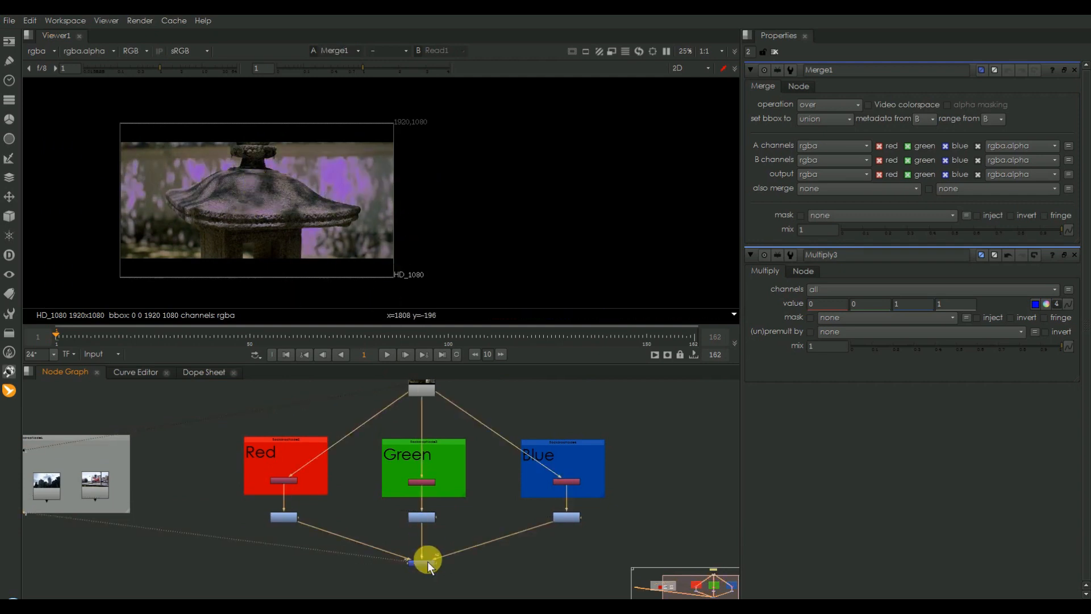
left_click(829, 104)
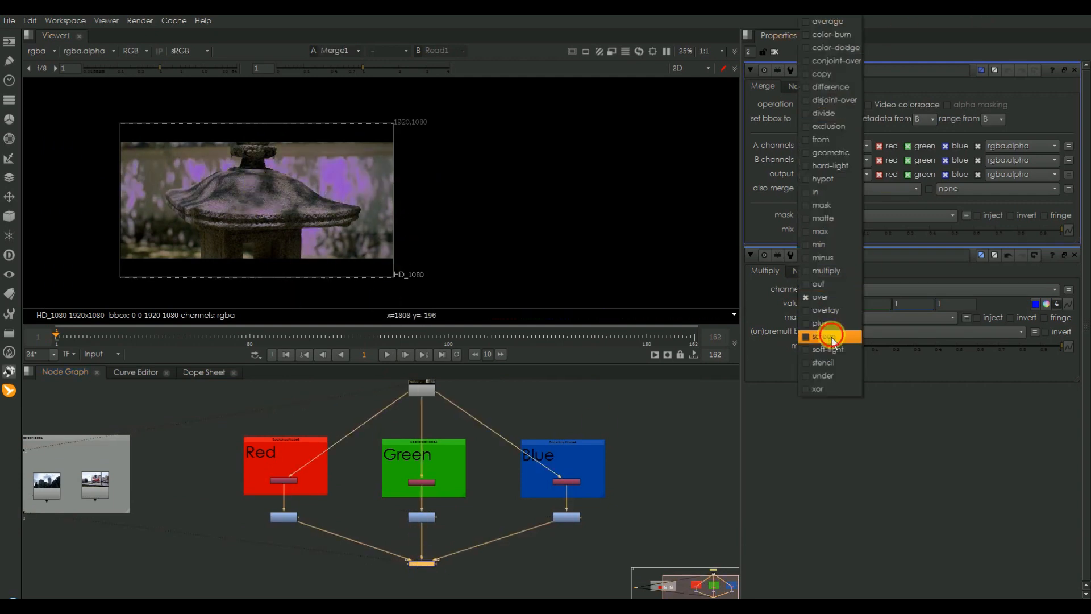
left_click(825, 336)
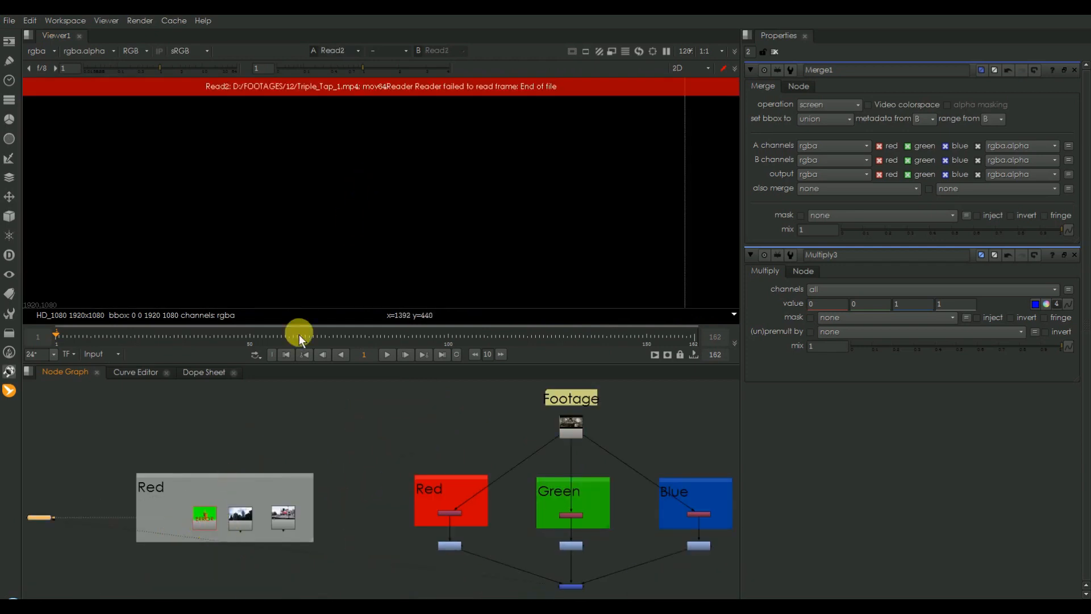
- Connect the green-screen hand Read to the Shuffle tree instead of the lantern Read
left_click(203, 518)
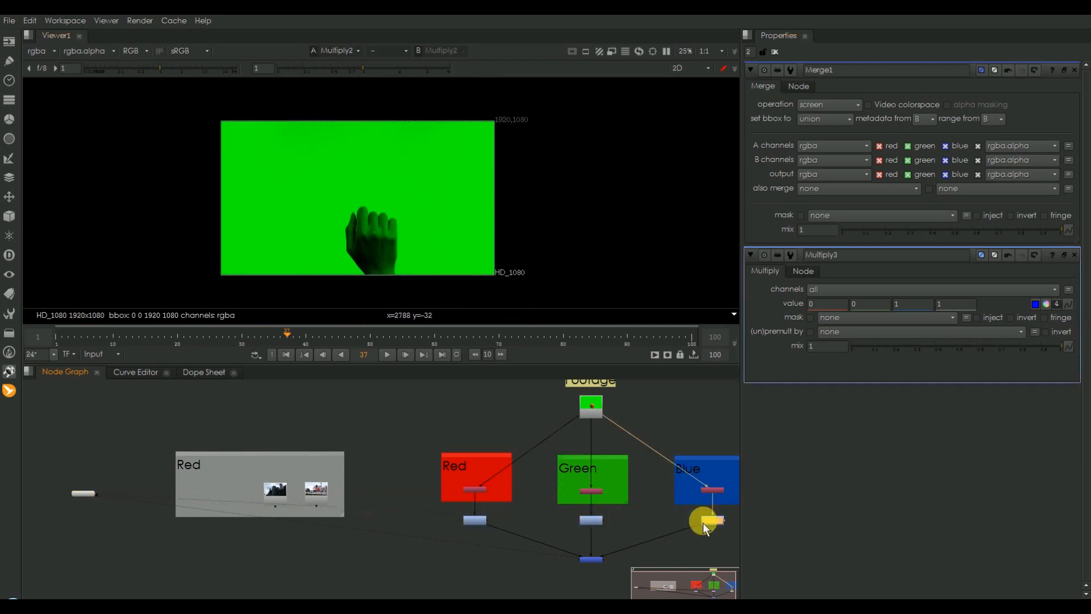
left_click_drag(706, 521, 591, 559)
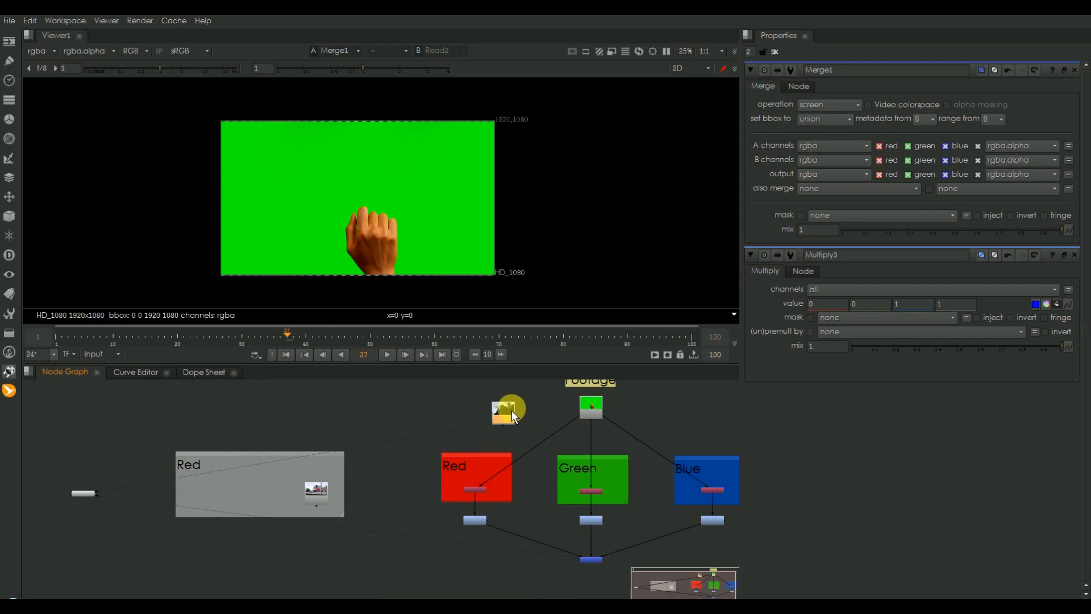
- Try the city Read as the tree input, then swap in the street-mural Read
left_click(590, 406)
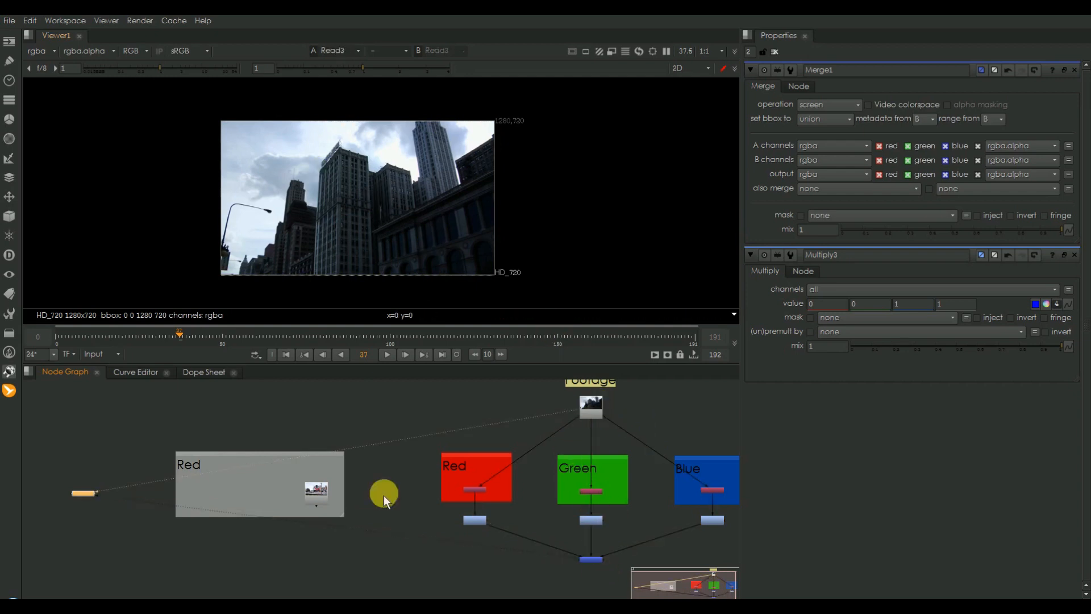
left_click_drag(383, 492, 341, 490)
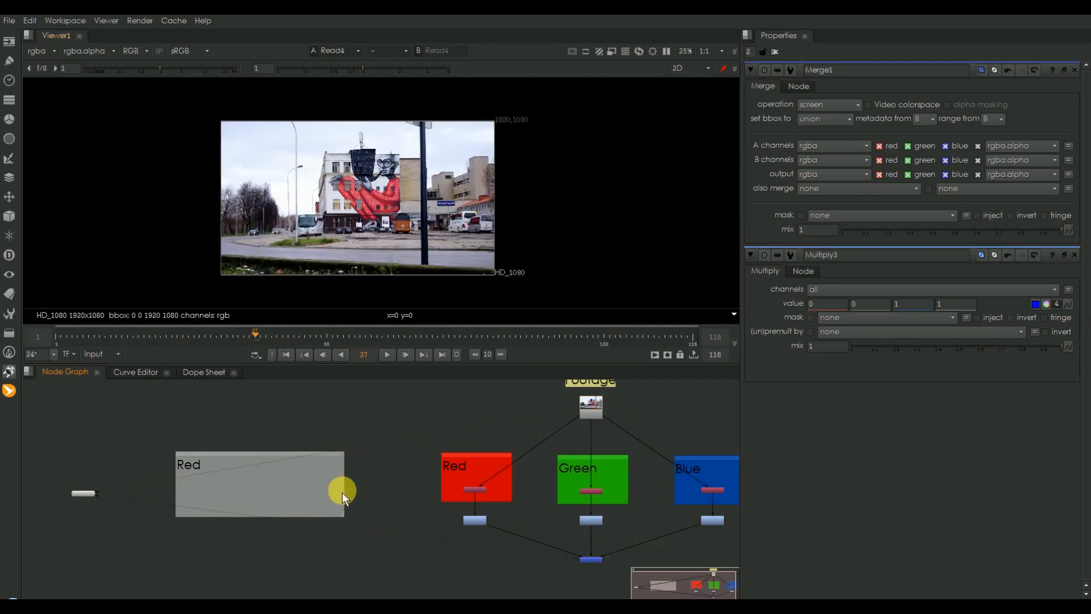